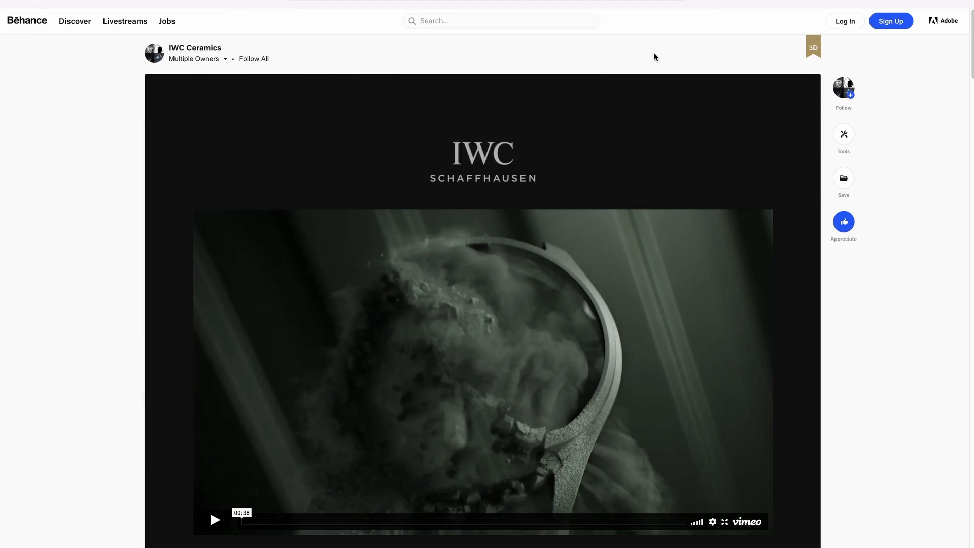
Select the Geo object and dive into the rocks network of six sphere-mountain chains
left_click(193, 59)
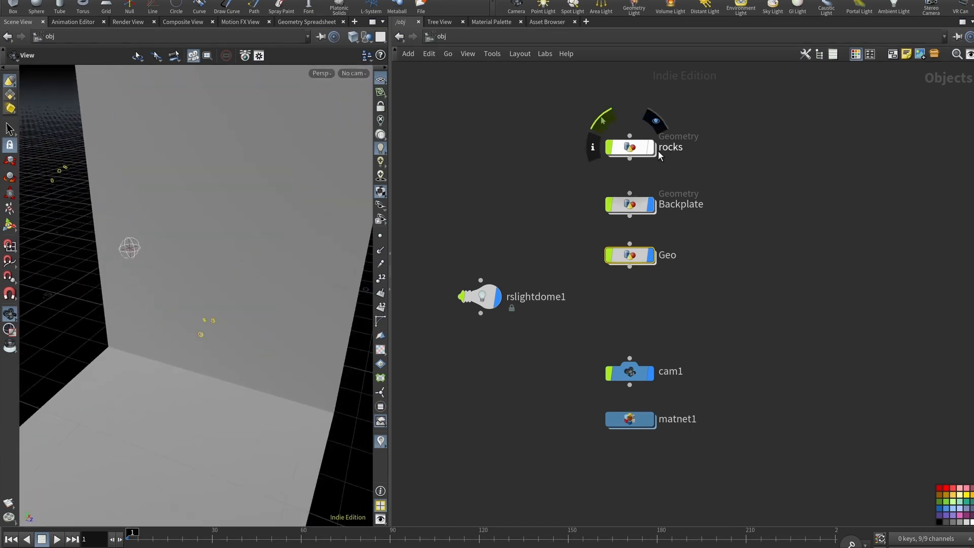
left_click(629, 255)
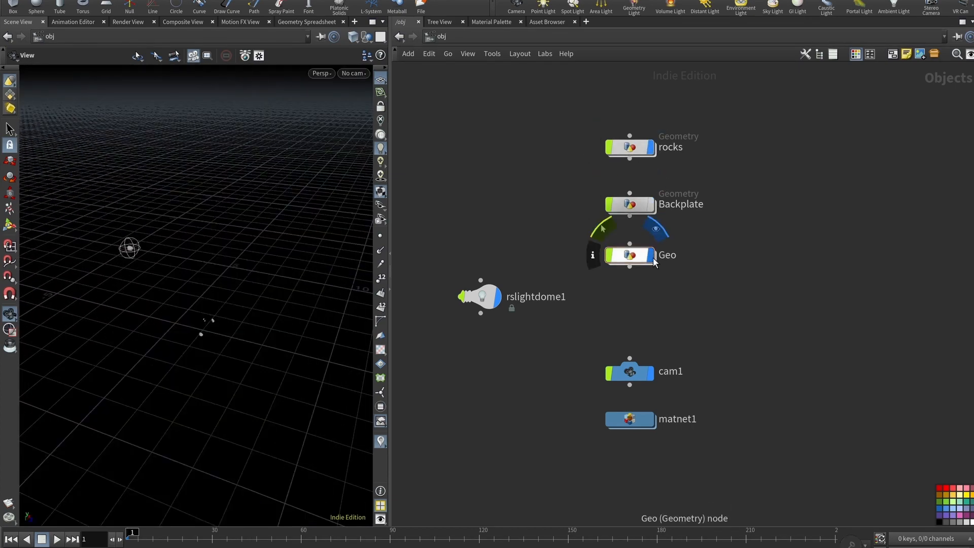
double_click(629, 146)
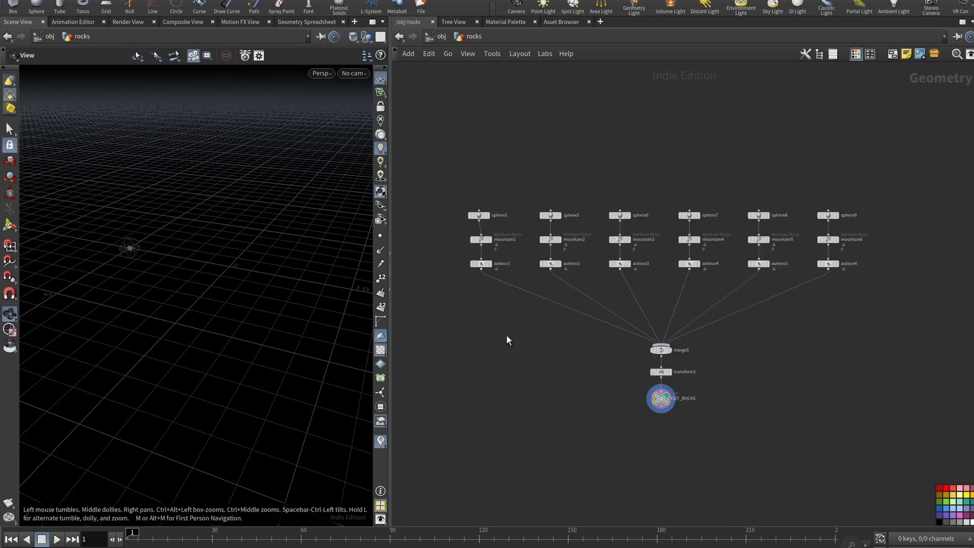